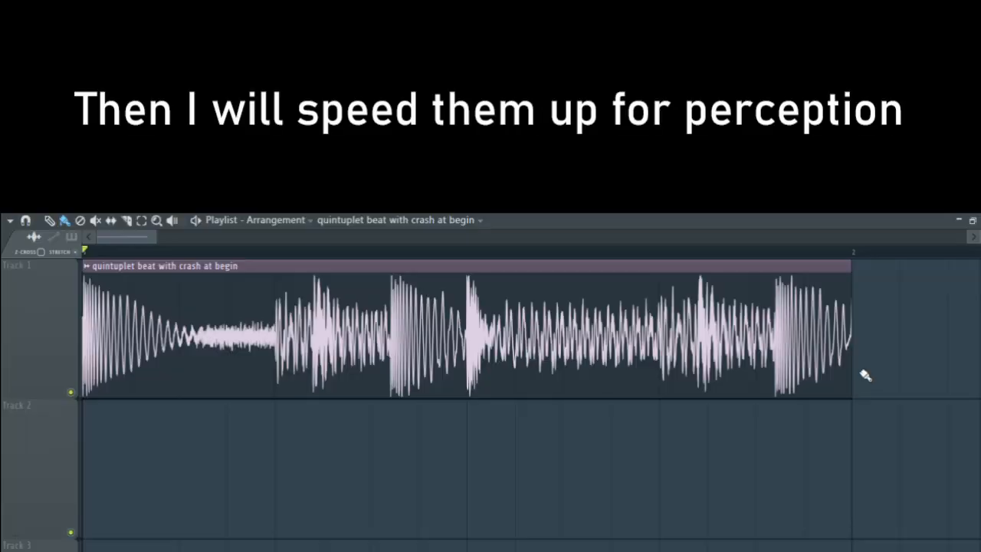
# Stretch the beat clip's right edge leftward to shorten and speed it up.
pyautogui.moveTo(849, 367); pyautogui.dragTo(692, 368)
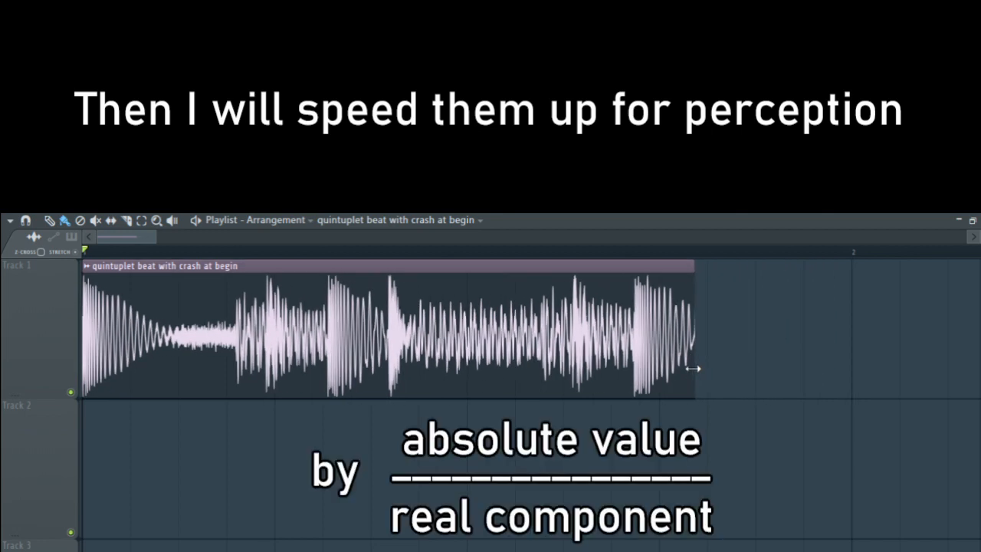
pyautogui.moveTo(692, 368); pyautogui.dragTo(503, 375)
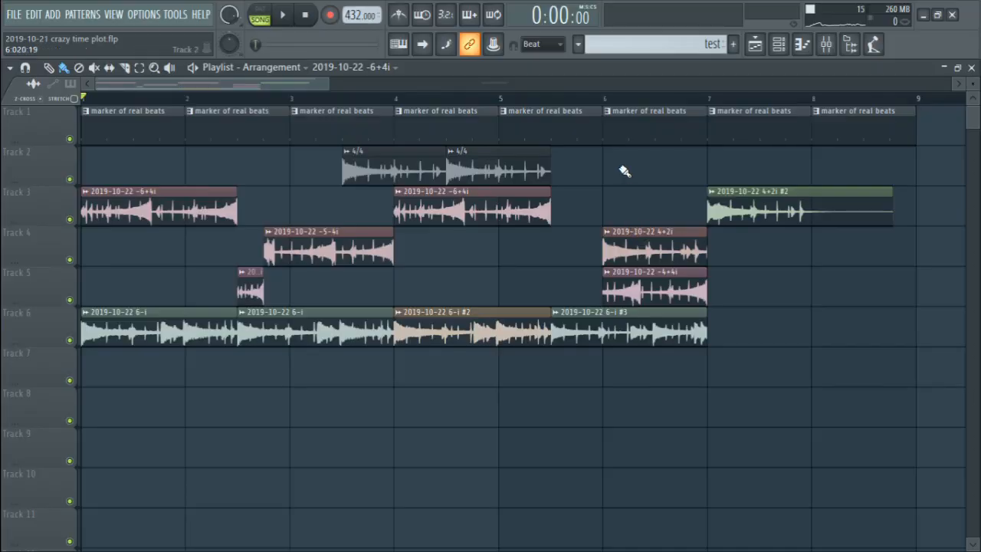
# Audition the arrangement from around bar 4 and then near bar 6.
pyautogui.click(391, 98)
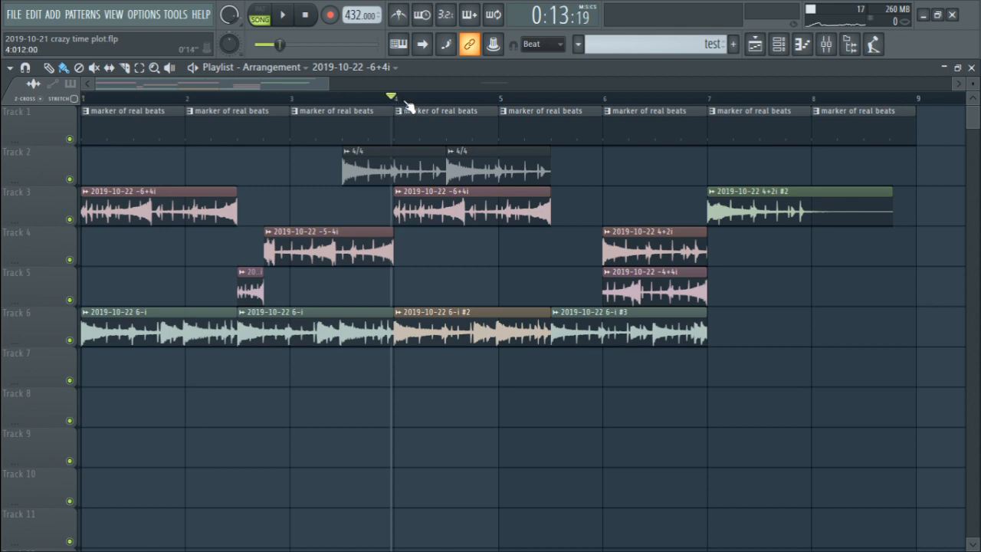
pyautogui.click(596, 98)
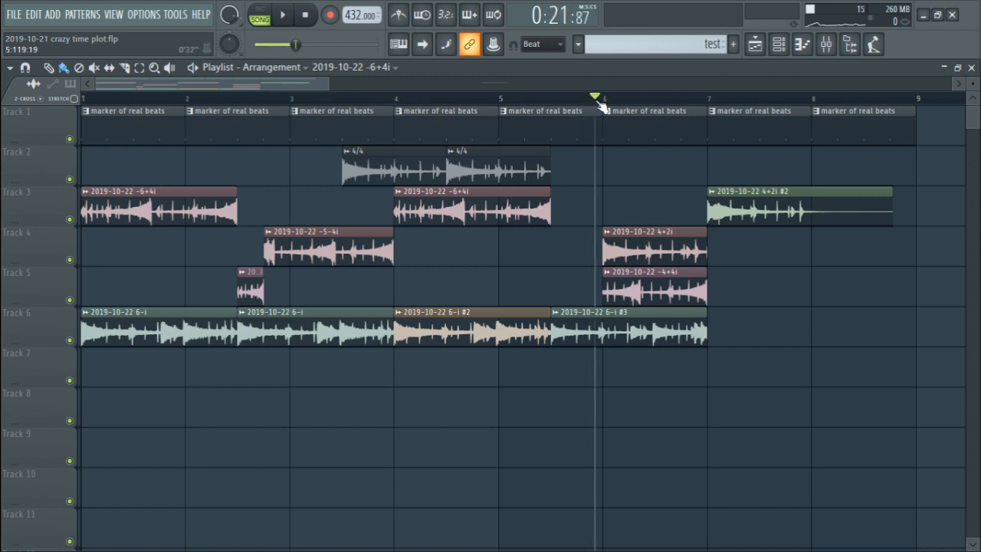
pyautogui.click(282, 16)
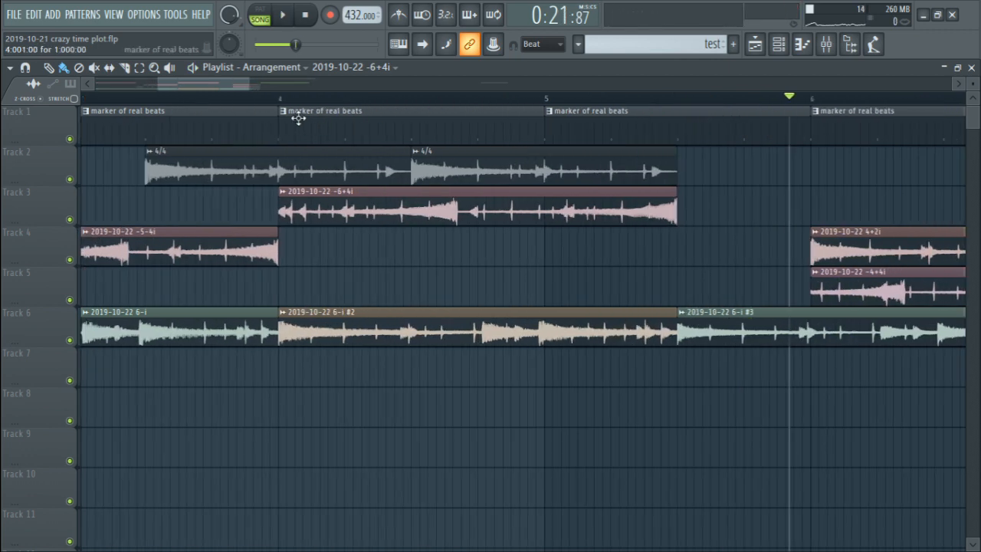
# Select a one-measure time range on the ruler and play it back, then stop.
pyautogui.moveTo(279, 110); pyautogui.dragTo(410, 110)
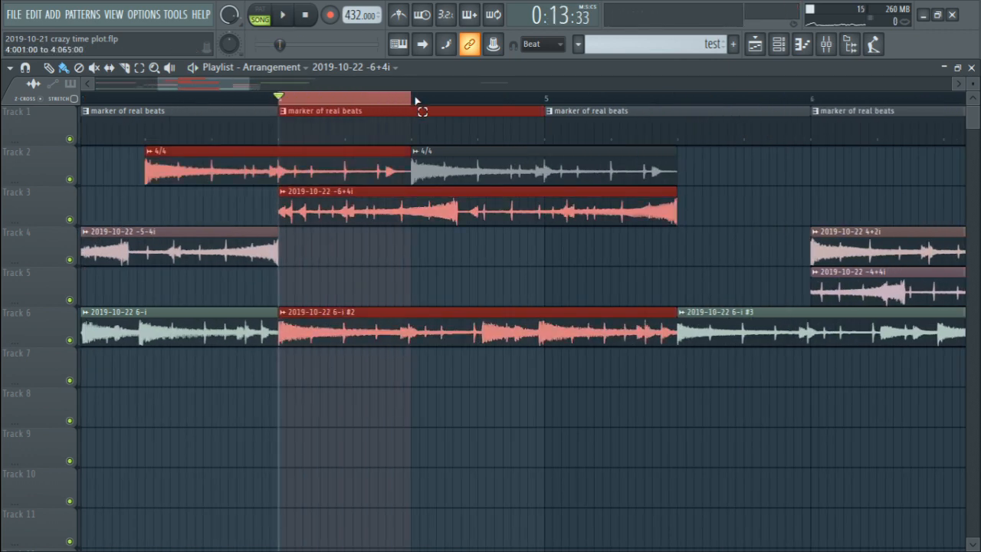
pyautogui.click(282, 14)
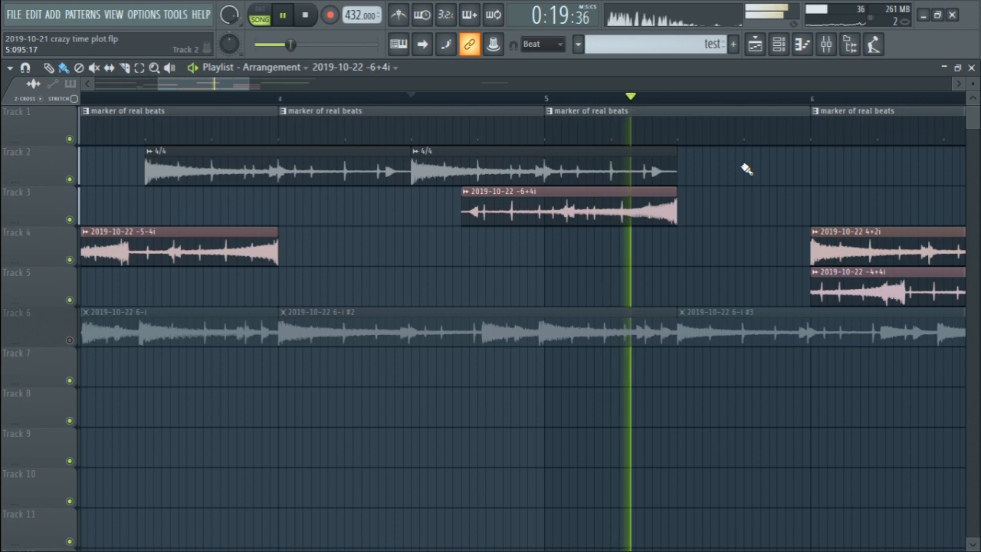
pyautogui.click(281, 15)
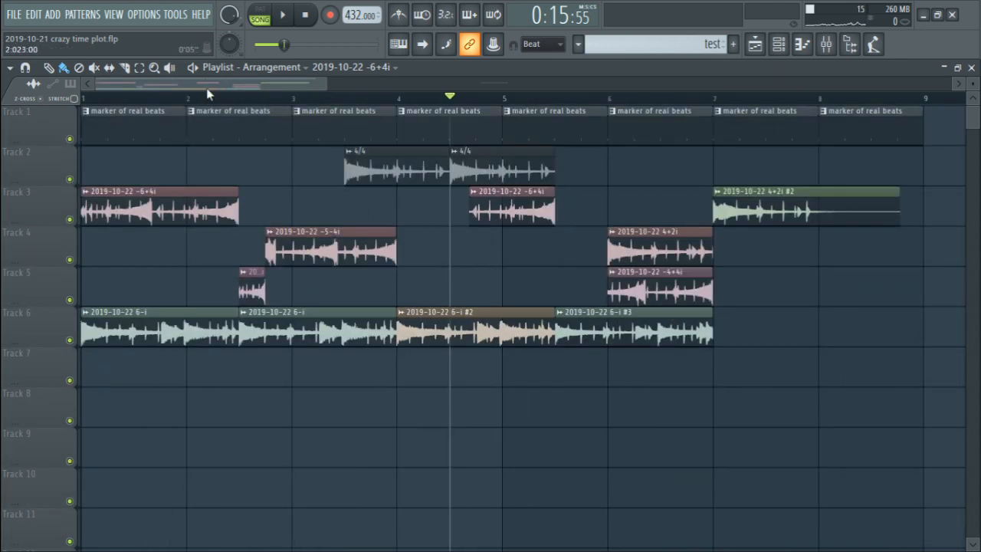
pyautogui.click(184, 95)
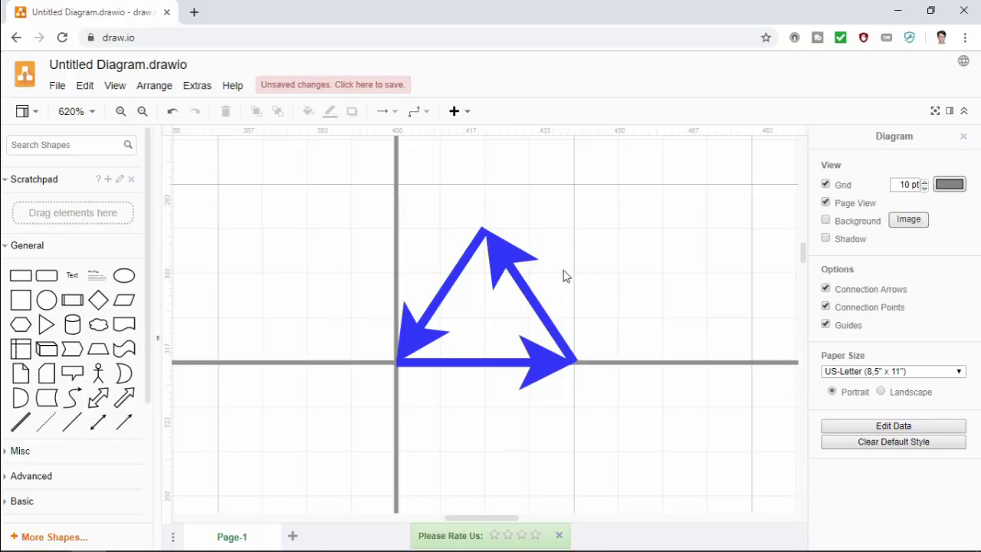
pyautogui.moveTo(493, 328)
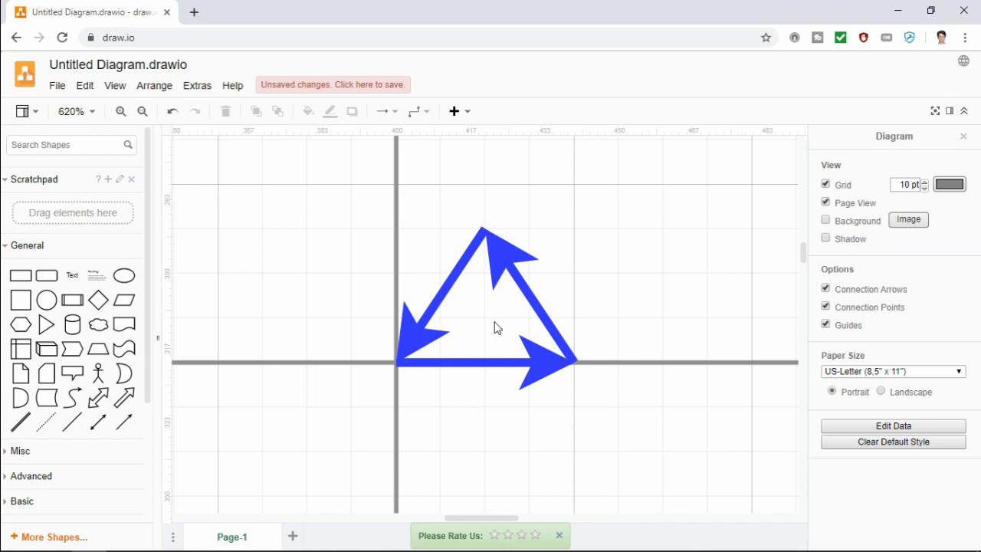
pyautogui.moveTo(555, 312)
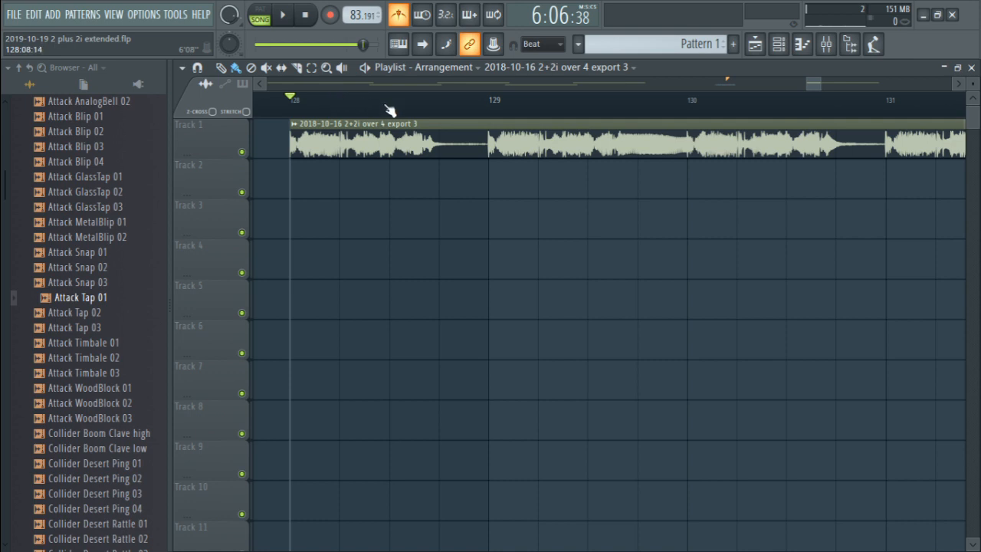
pyautogui.click(282, 15)
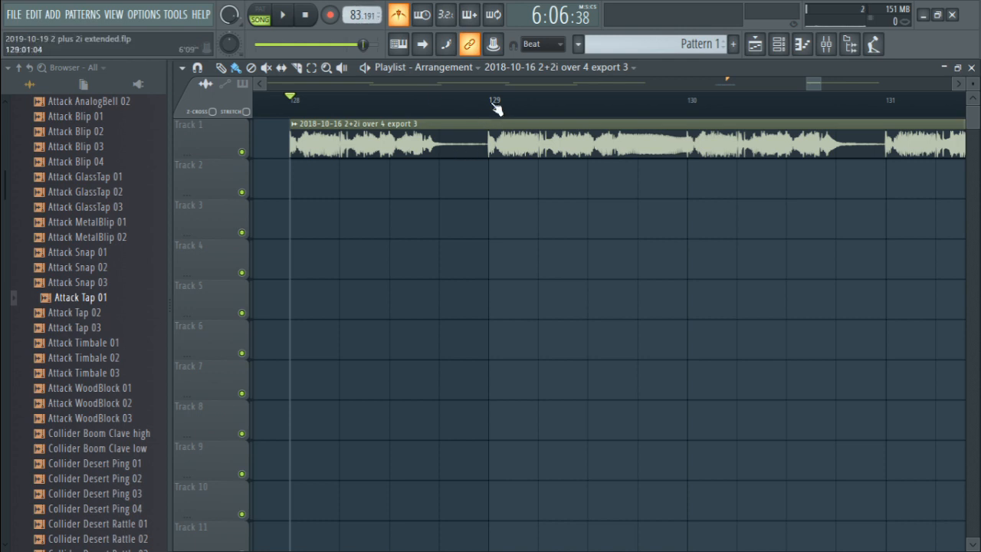
pyautogui.click(886, 141)
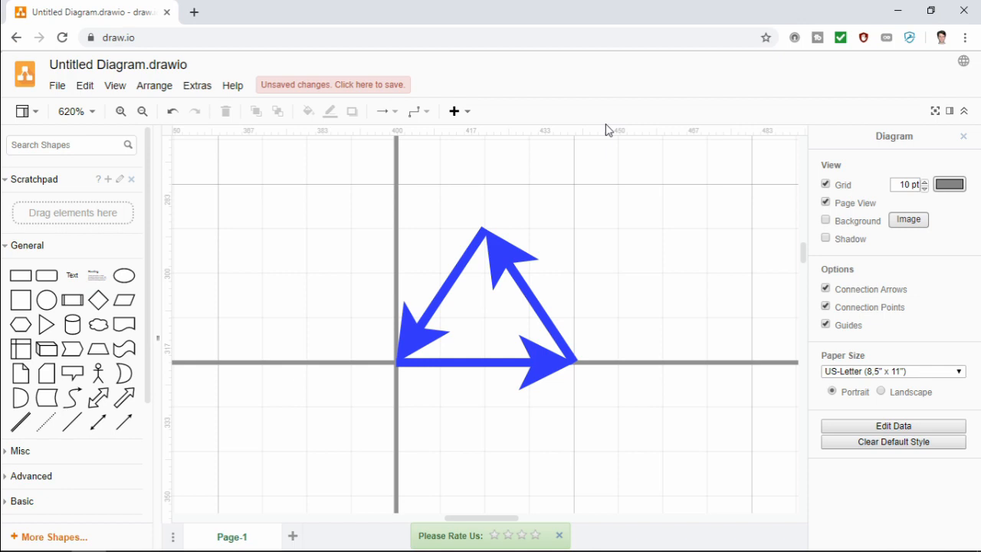
pyautogui.moveTo(459, 360)
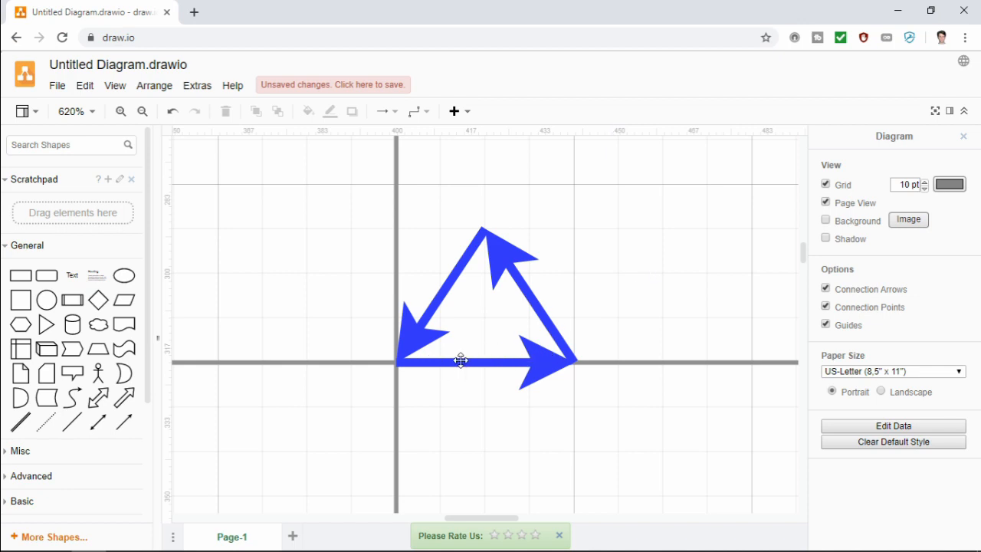
pyautogui.moveTo(539, 297)
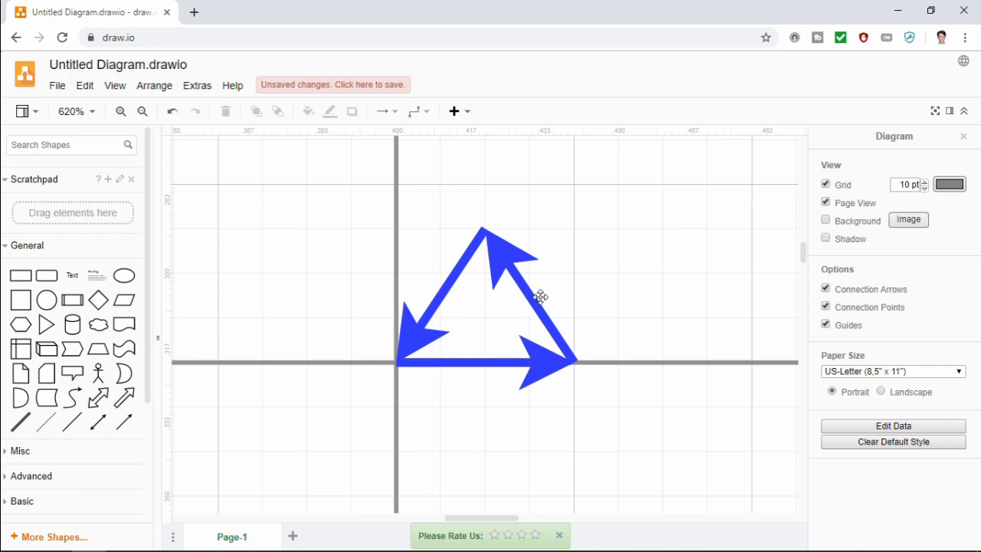
pyautogui.moveTo(529, 297)
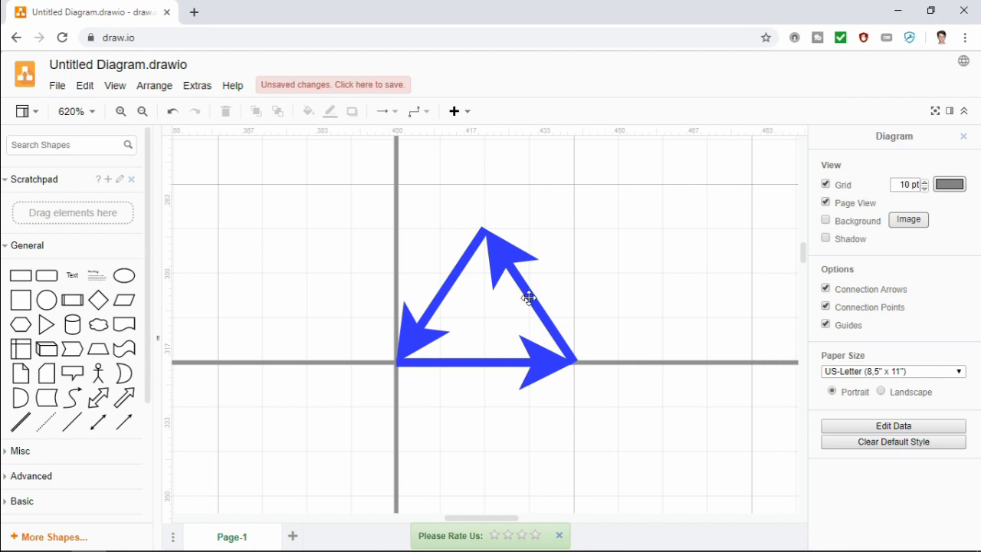
pyautogui.click(497, 362)
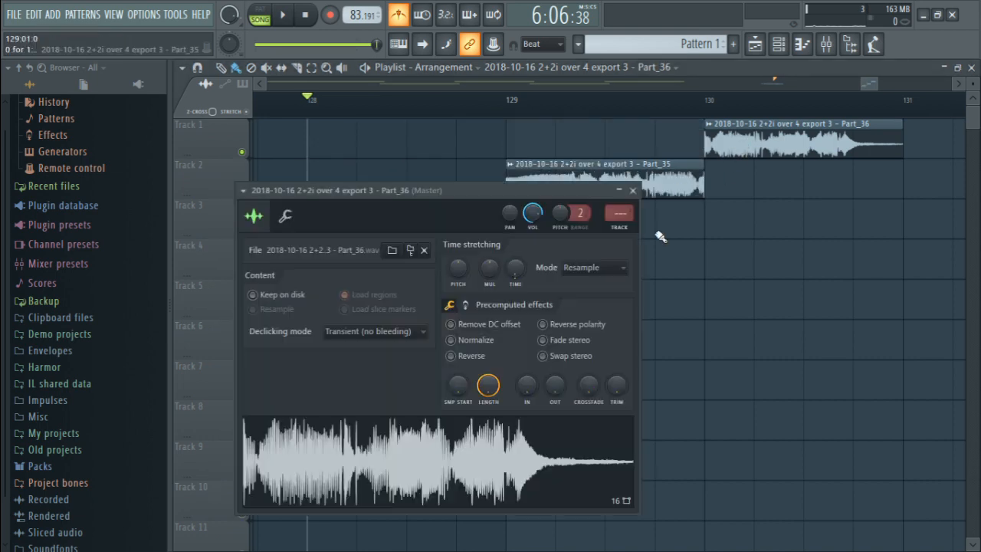
# Place the Part_36 clips as a rising staircase across Tracks 1 to 3.
pyautogui.click(632, 190)
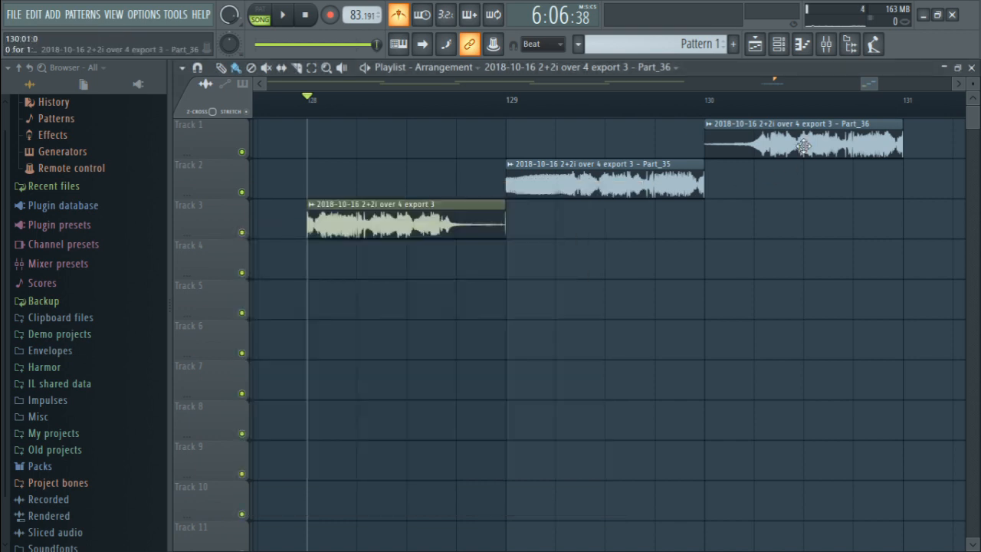
pyautogui.moveTo(803, 141); pyautogui.dragTo(555, 141)
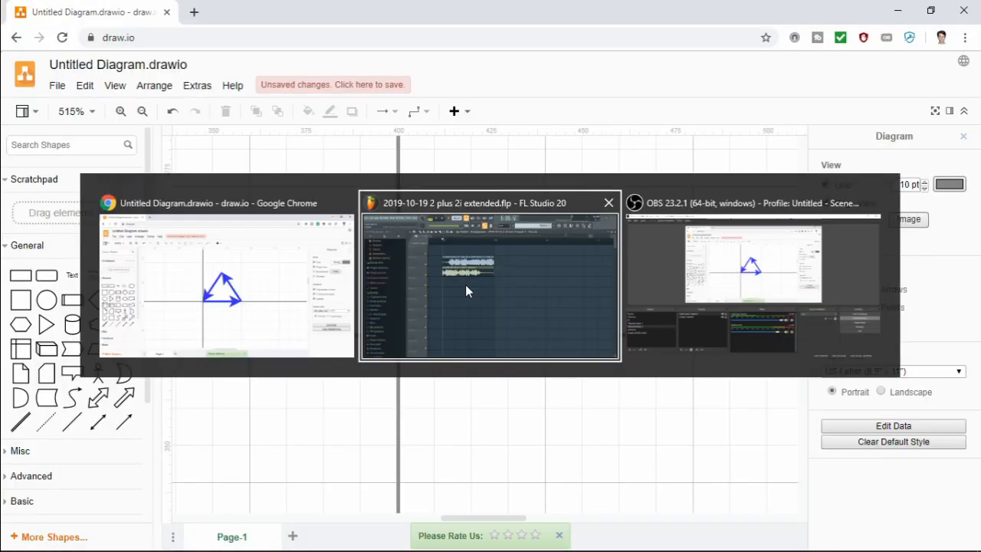
# In the extended project, audition the stacked Track 2 and Track 3 clips together.
pyautogui.click(490, 276)
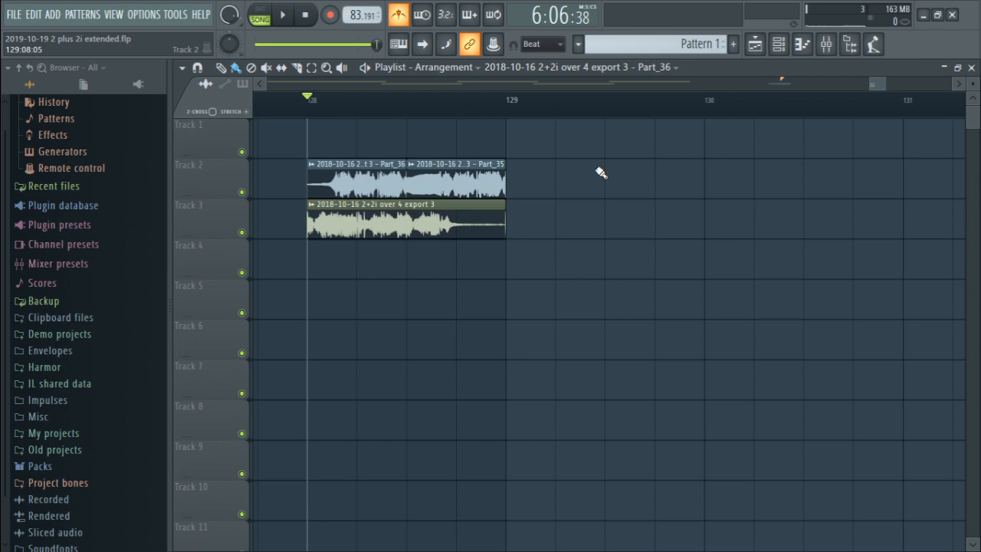
pyautogui.click(282, 16)
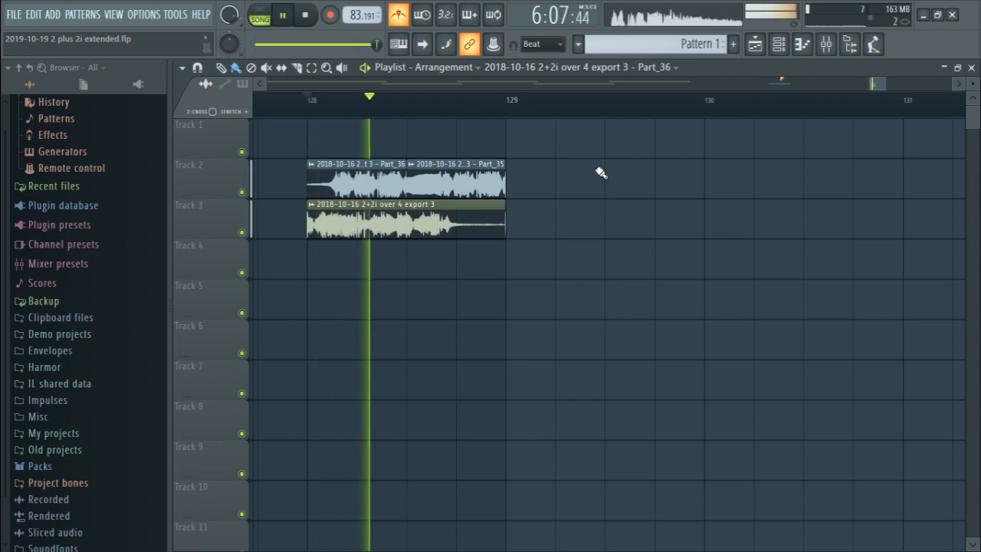
pyautogui.click(282, 15)
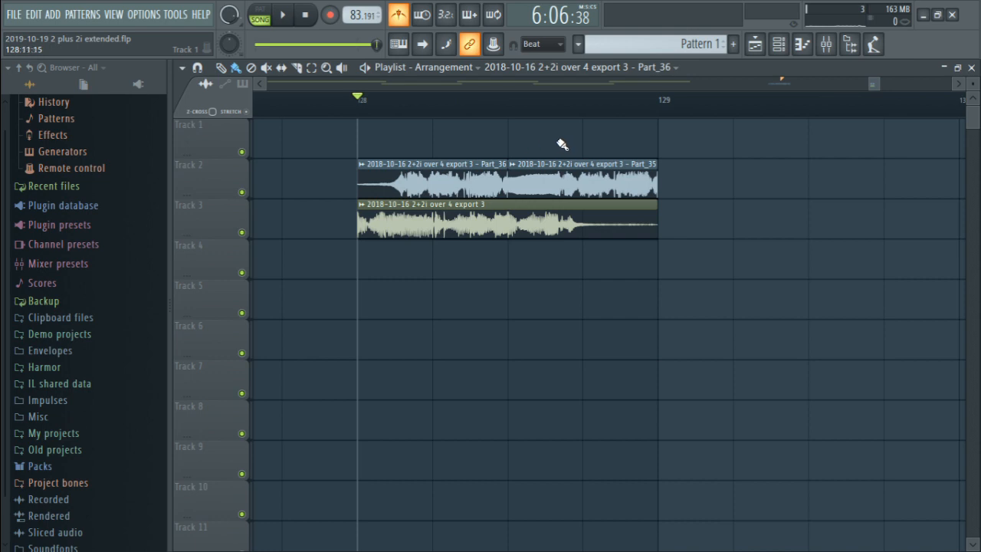
pyautogui.moveTo(557, 122)
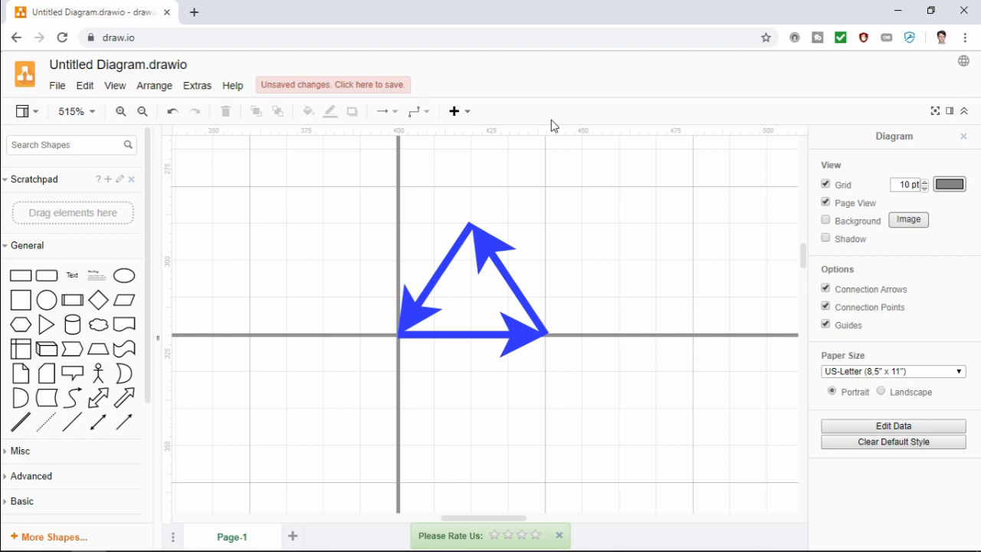
pyautogui.moveTo(550, 214)
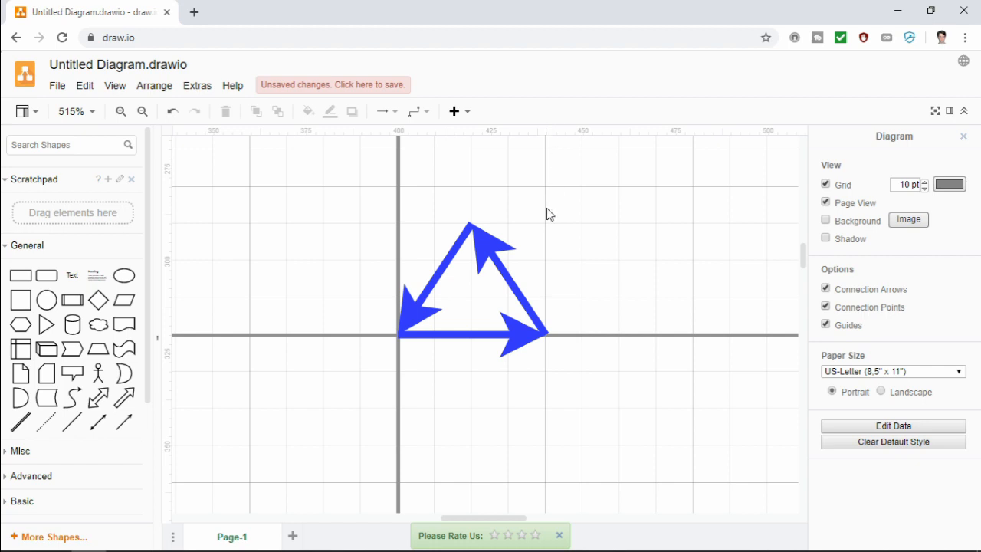
pyautogui.moveTo(559, 227)
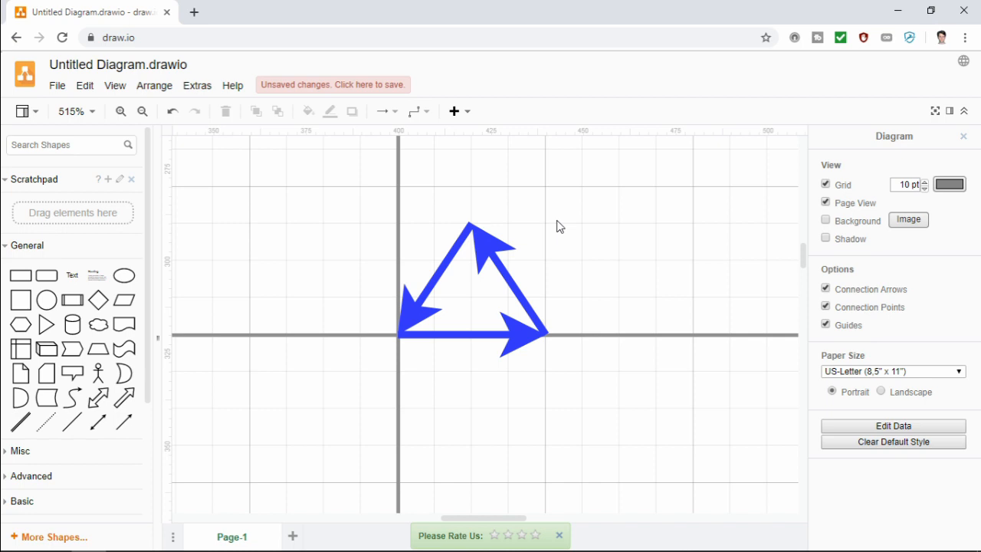
pyautogui.moveTo(557, 220)
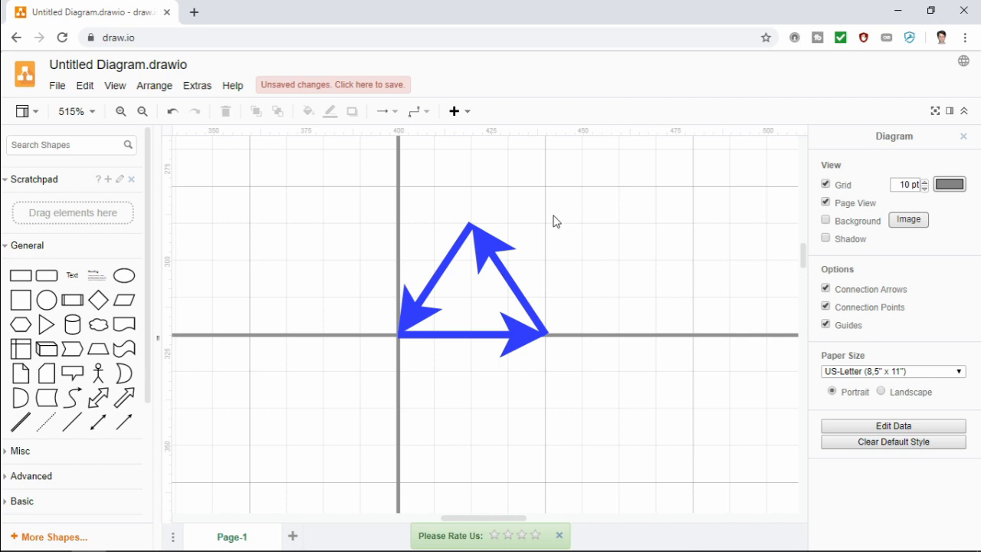
pyautogui.moveTo(552, 224)
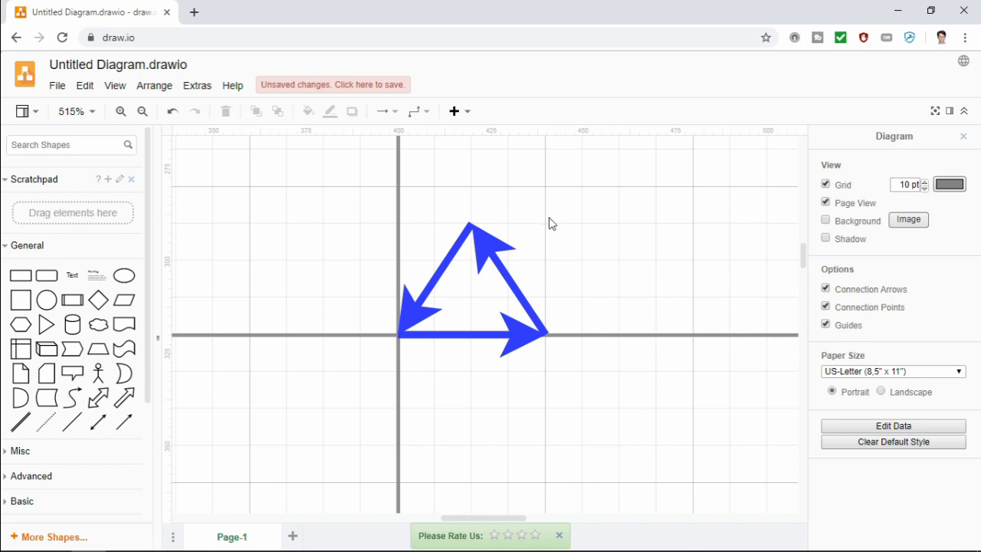
pyautogui.moveTo(579, 230)
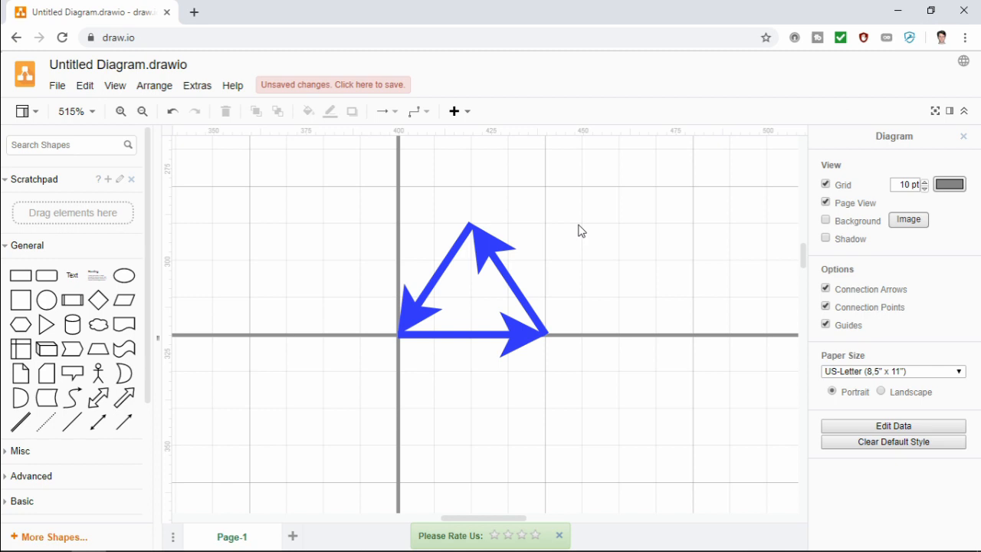
pyautogui.moveTo(564, 271)
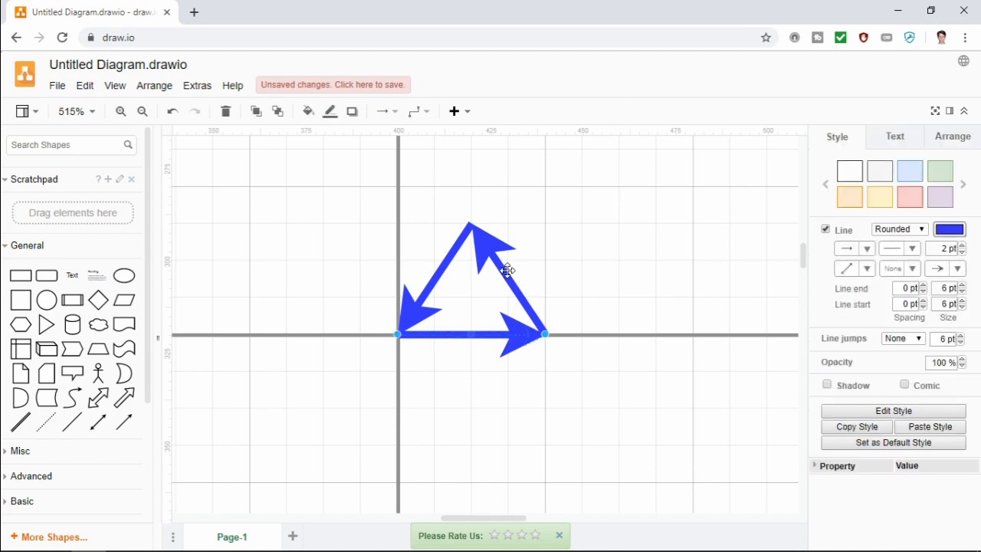
pyautogui.moveTo(503, 271)
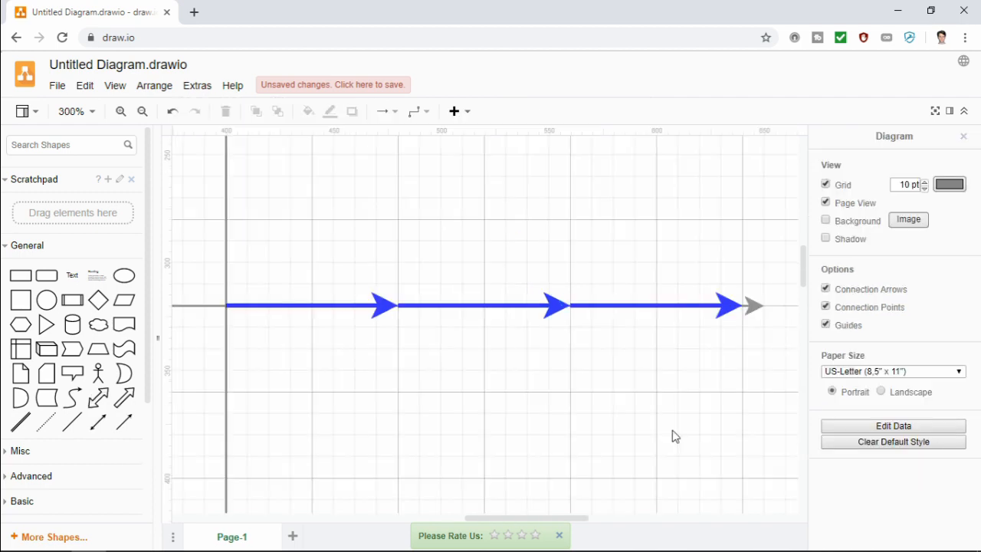
pyautogui.moveTo(650, 307)
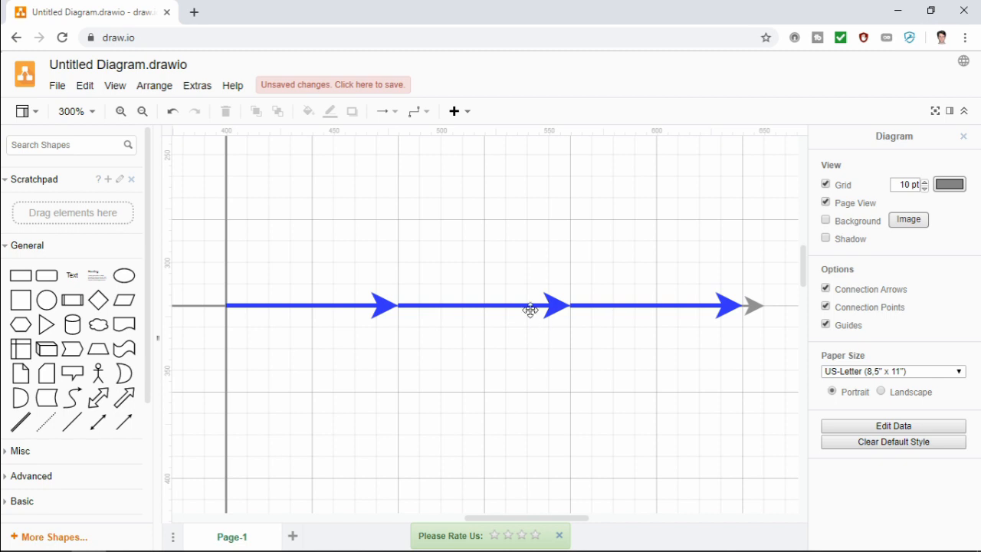
pyautogui.moveTo(533, 291)
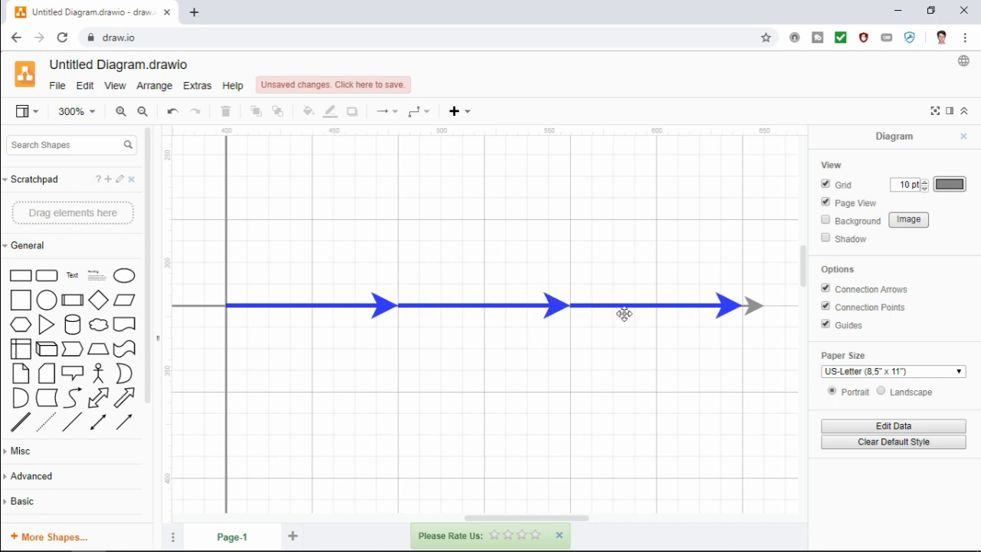
# Return to the FL Studio 2+2i extended playlist window.
pyautogui.click(536, 305)
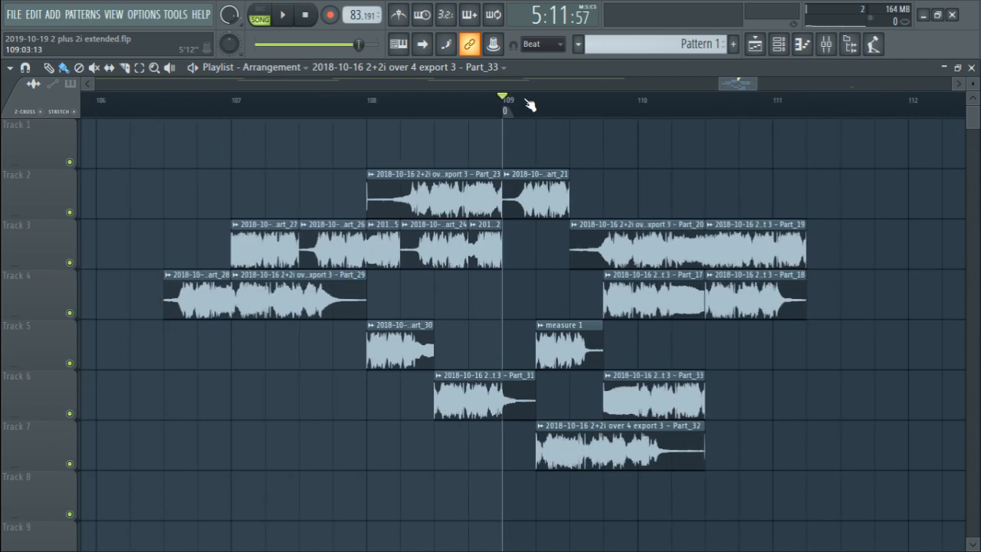
# Play the triangle-shaped arrangement on Tracks 2–7 and scroll the playlist left.
pyautogui.click(281, 15)
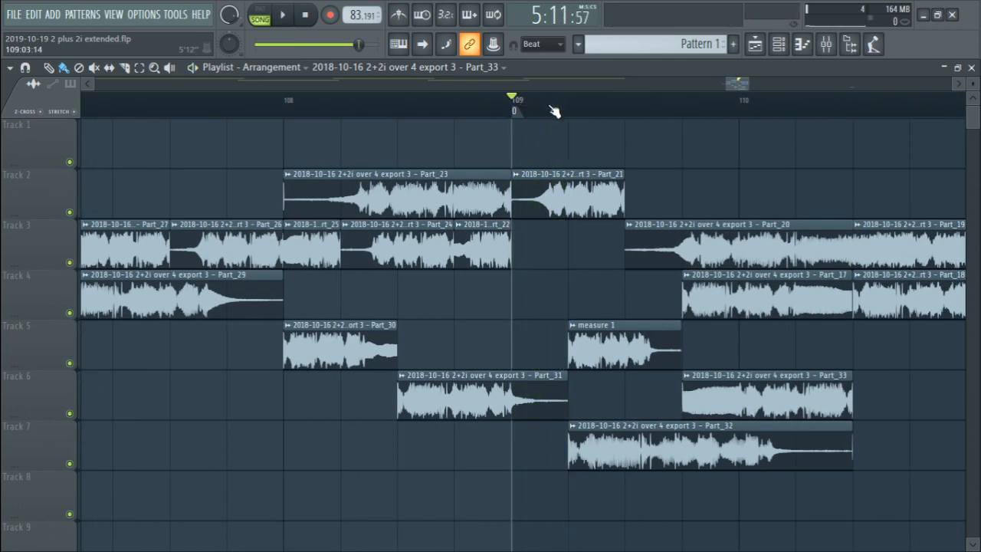
pyautogui.hscroll(-3)
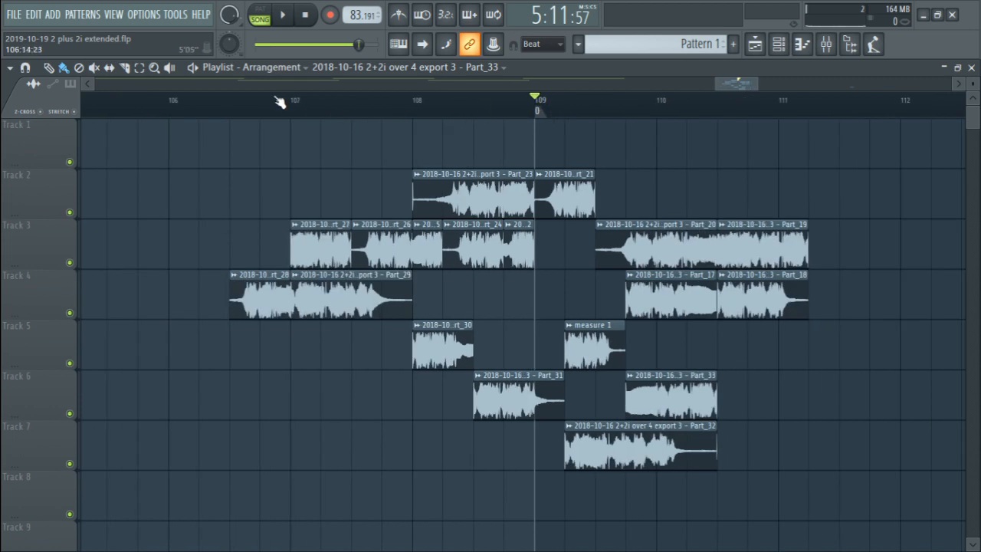